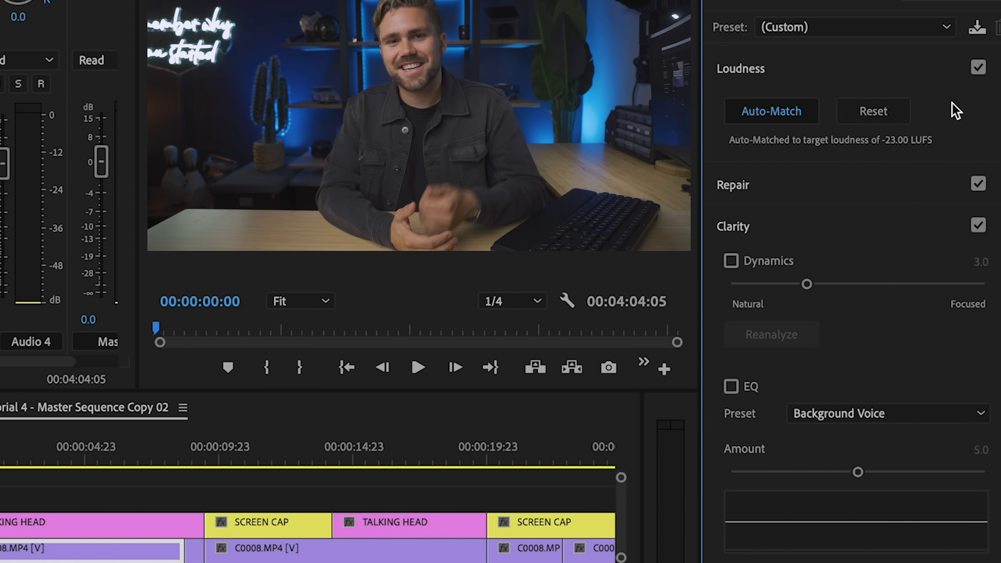
pyautogui.moveTo(964, 107)
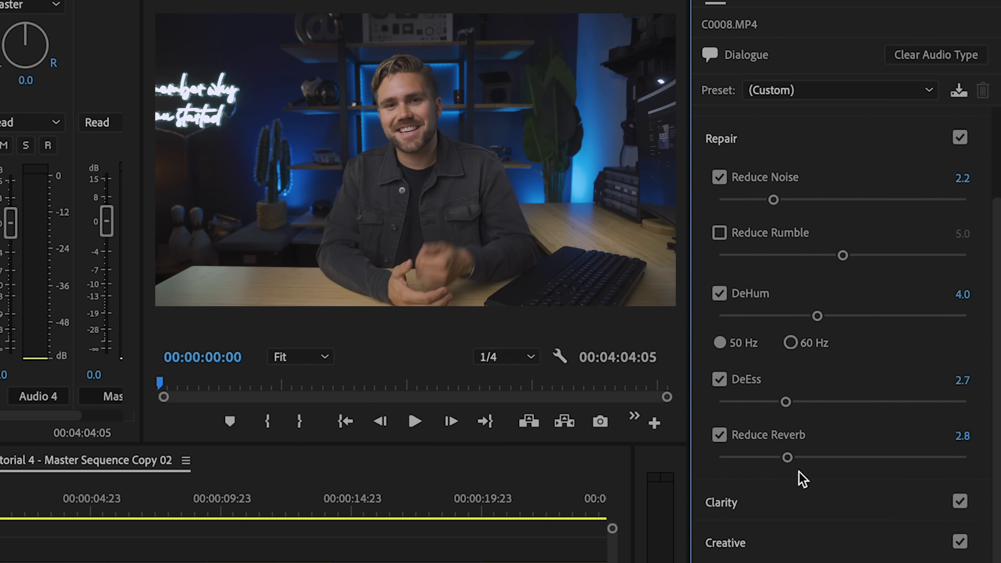
pyautogui.moveTo(802, 148)
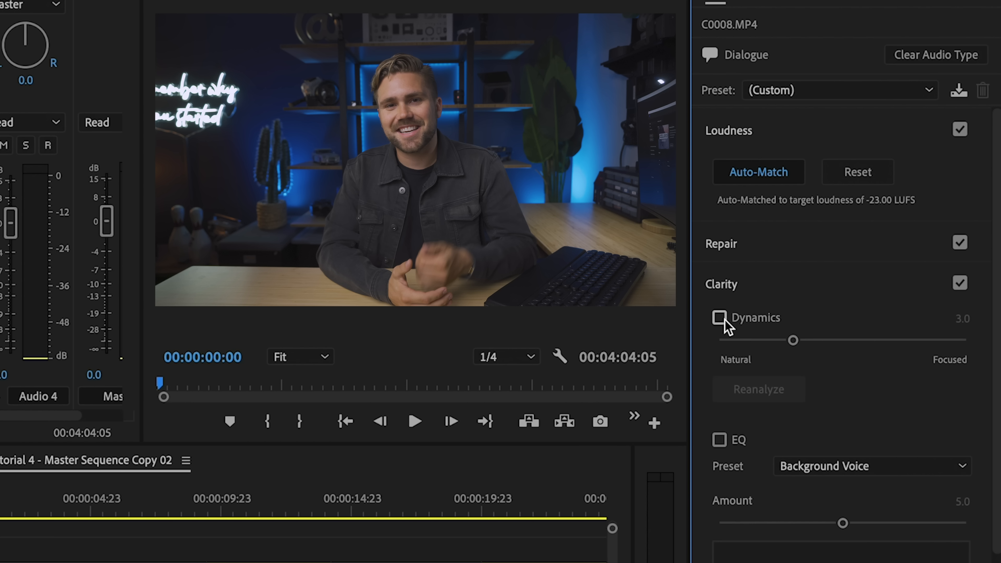
# Enable Clarity Dynamics for the dialogue clip, set to 2.3.
pyautogui.click(719, 318)
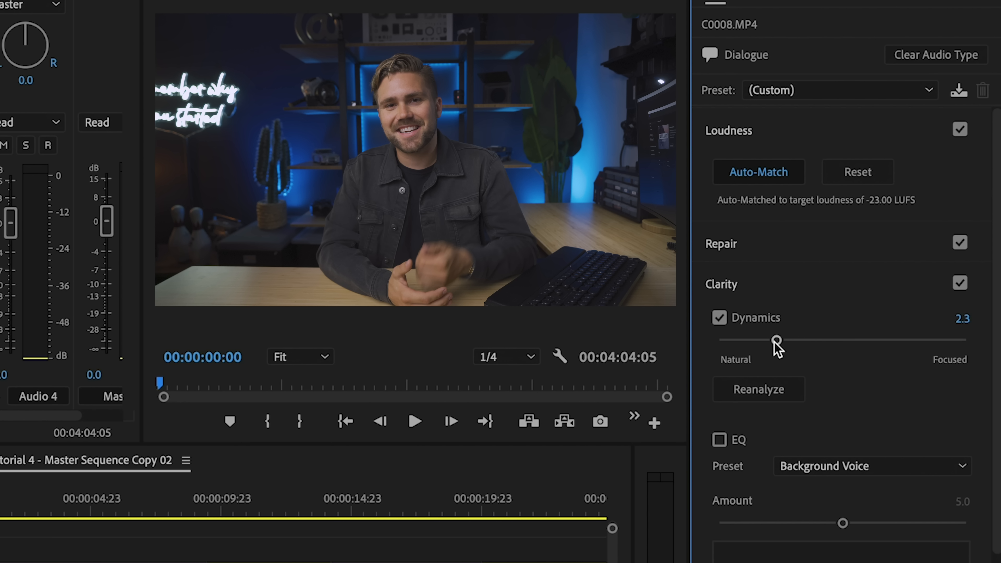
pyautogui.moveTo(837, 366)
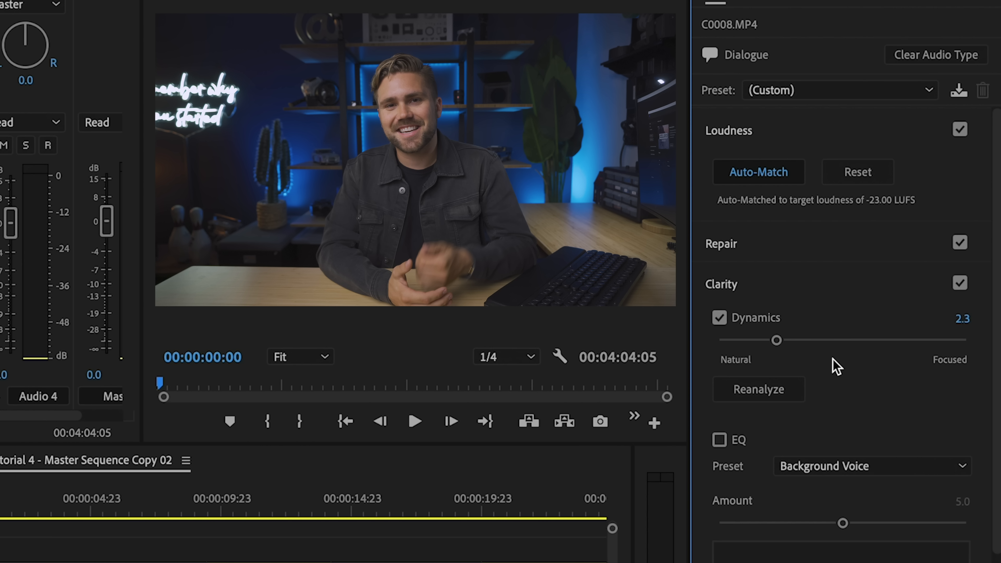